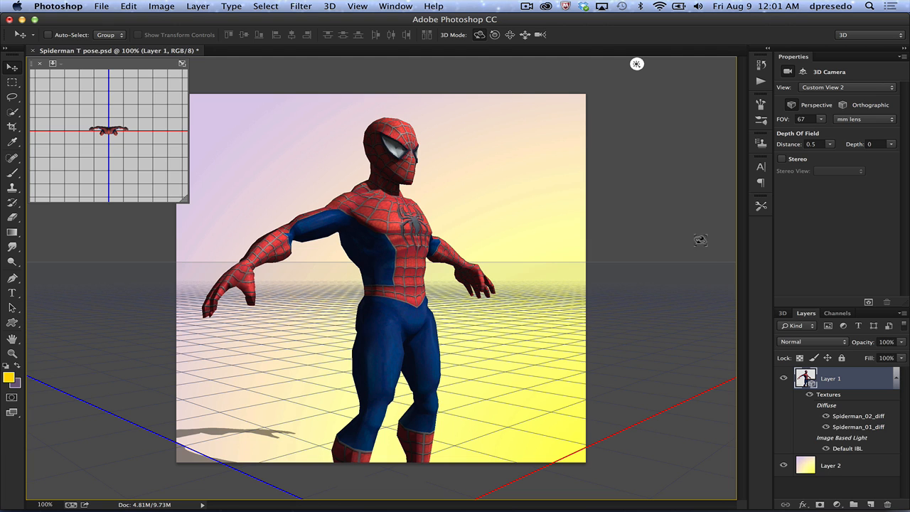
{"action": "mouse_move", "coordinate": [662, 269]}
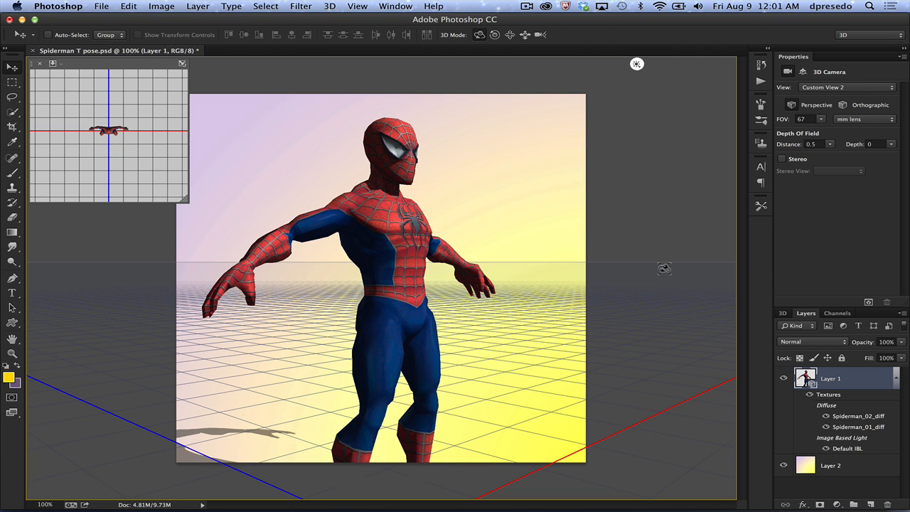
{"action": "mouse_move", "coordinate": [444, 196]}
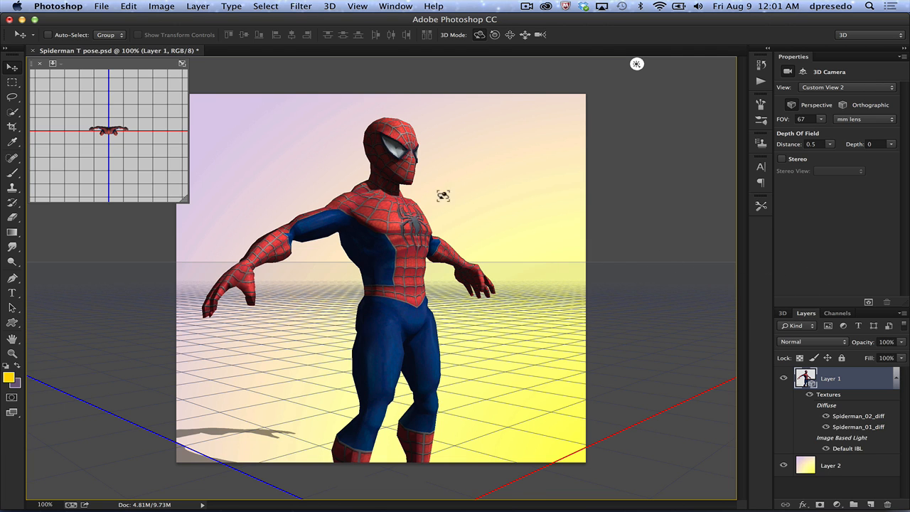
Step: Select the Spider-Man material and toggle its Diffuse texture off and back on
{"action": "left_click", "coordinate": [388, 226]}
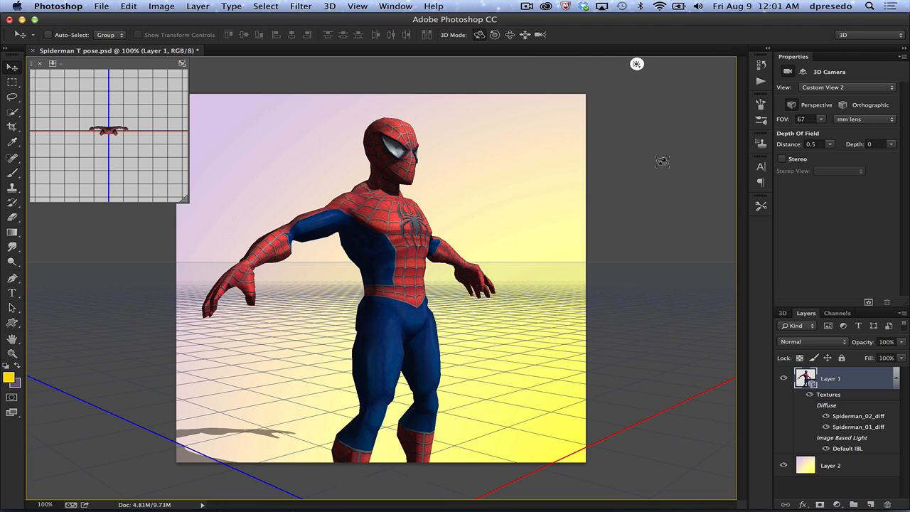
{"action": "mouse_move", "coordinate": [613, 102]}
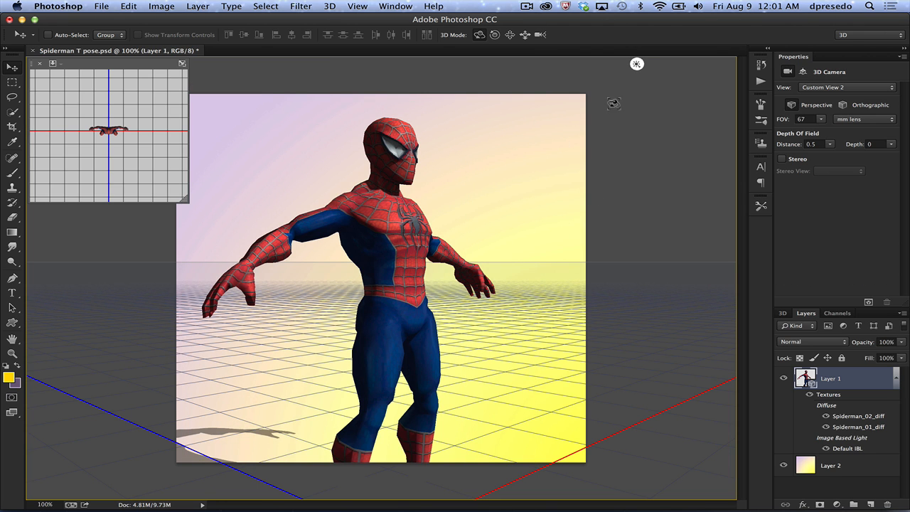
{"action": "left_click", "coordinate": [398, 221]}
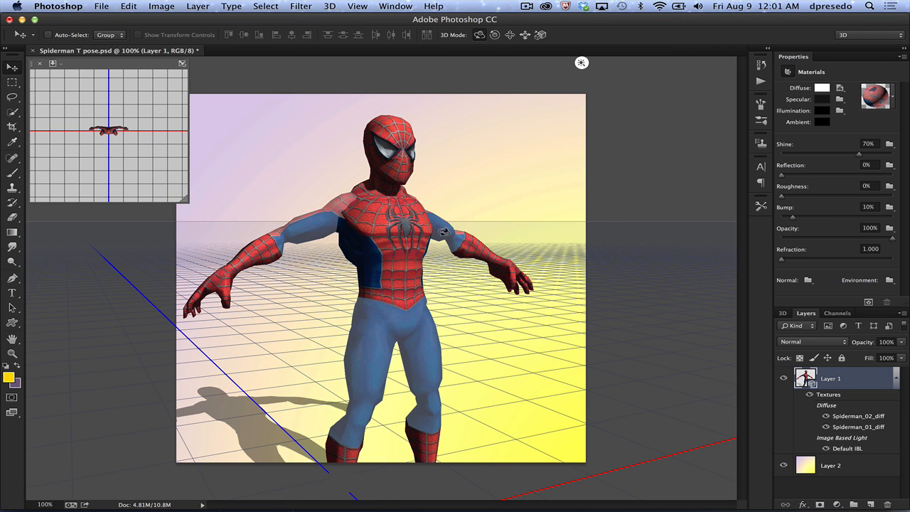
{"action": "mouse_move", "coordinate": [677, 290]}
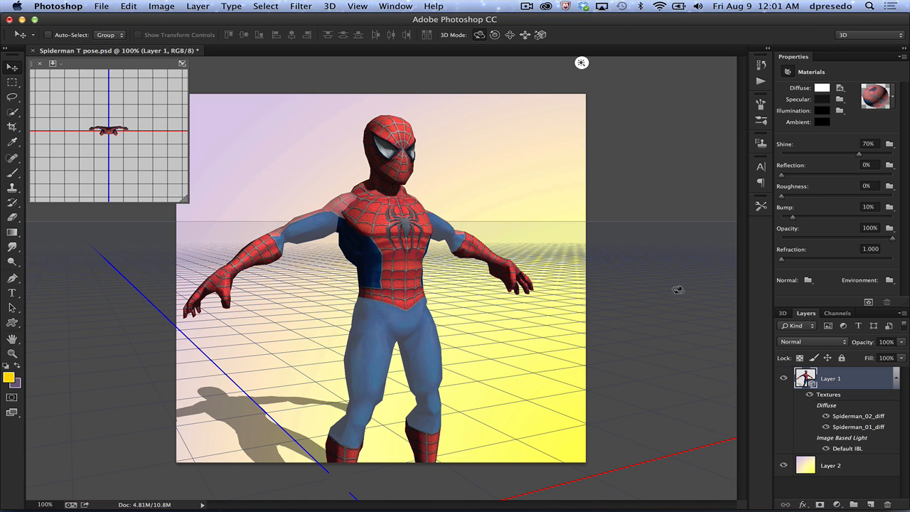
{"action": "mouse_move", "coordinate": [679, 333]}
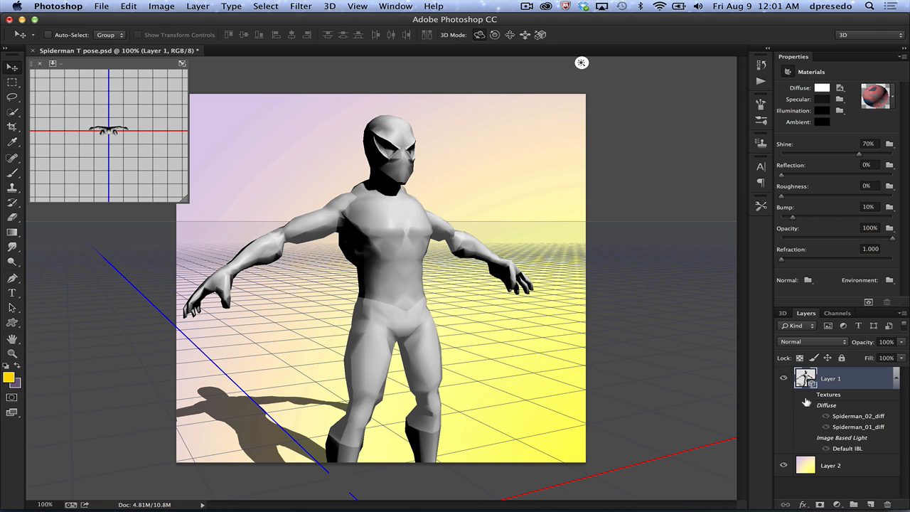
{"action": "mouse_move", "coordinate": [671, 187]}
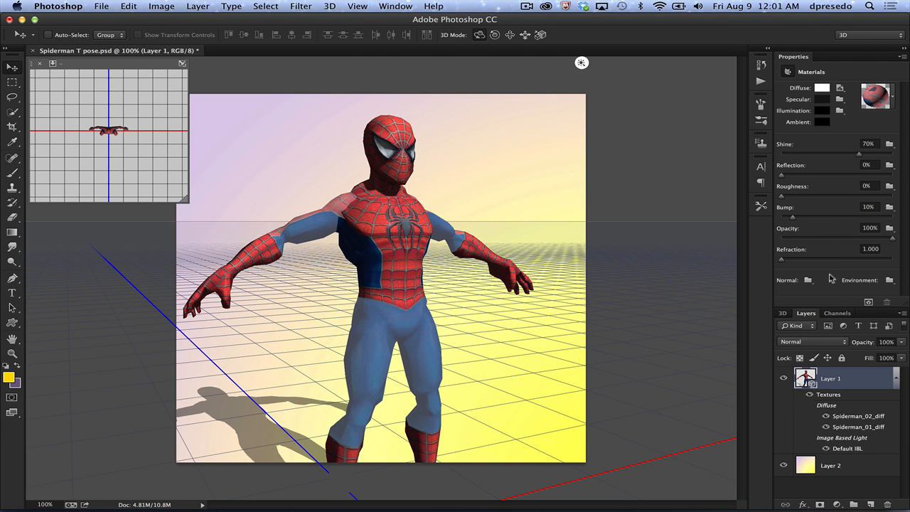
{"action": "mouse_move", "coordinate": [637, 172]}
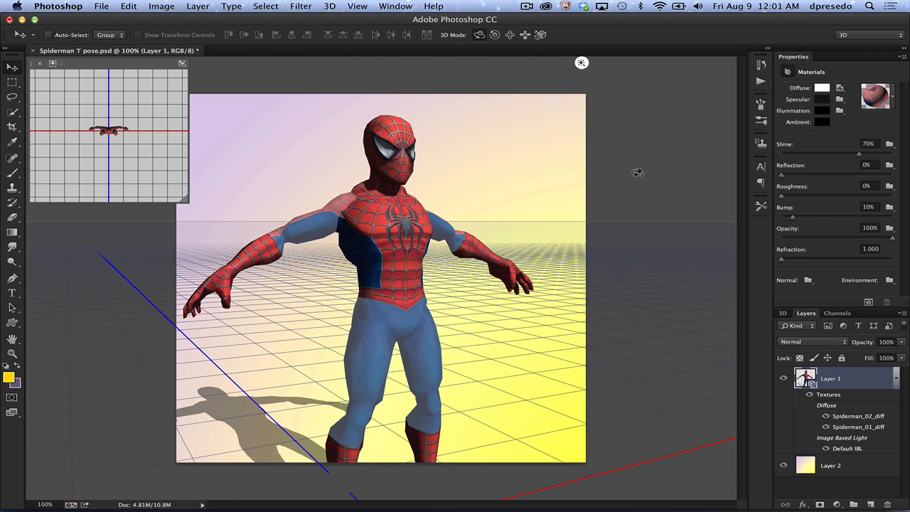
Step: Generate a normal map for the material from the Spider-Man diffuse texture
{"action": "left_click", "coordinate": [838, 88]}
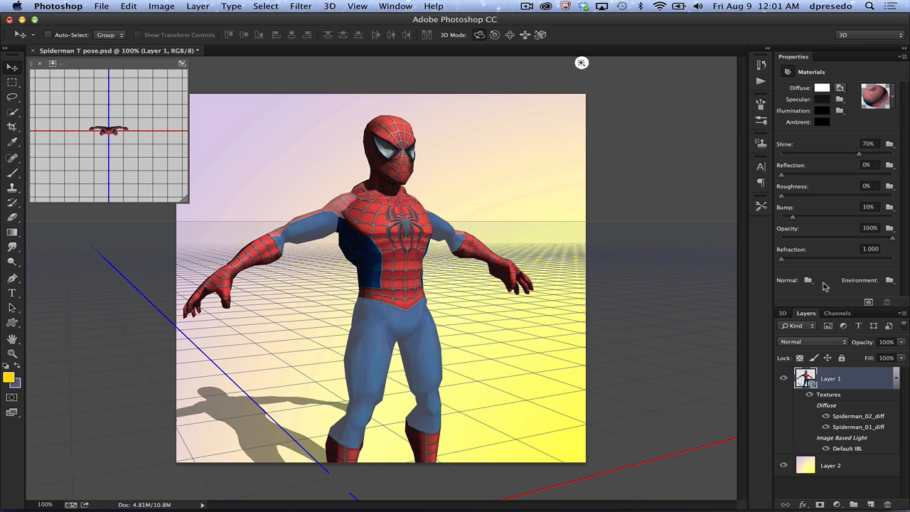
{"action": "left_click", "coordinate": [808, 279]}
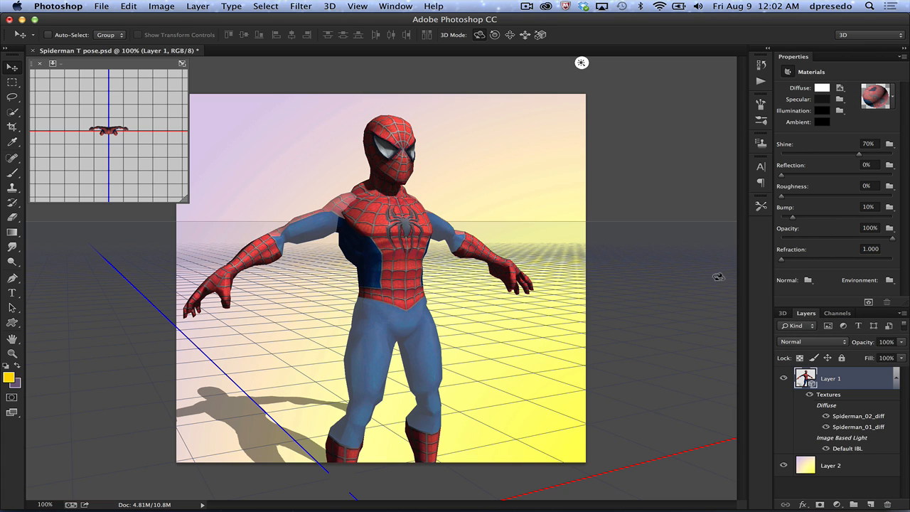
{"action": "mouse_move", "coordinate": [750, 285]}
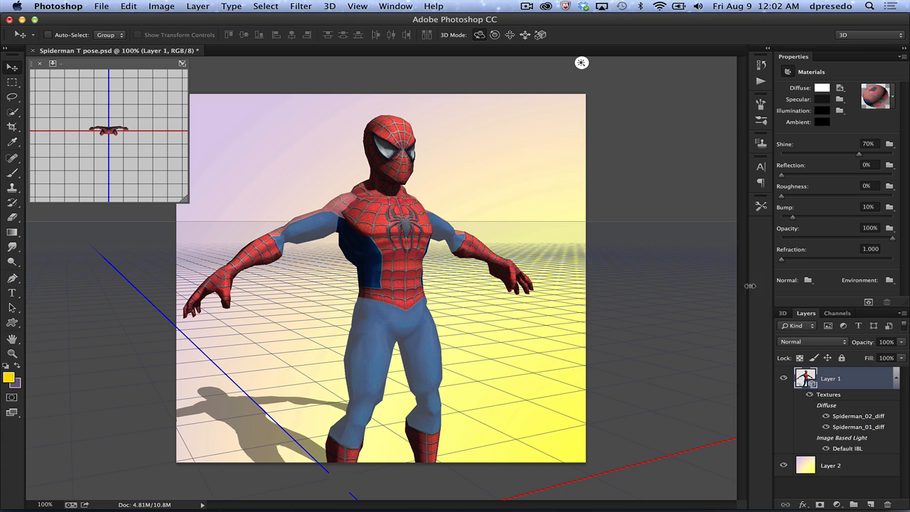
{"action": "mouse_move", "coordinate": [842, 98]}
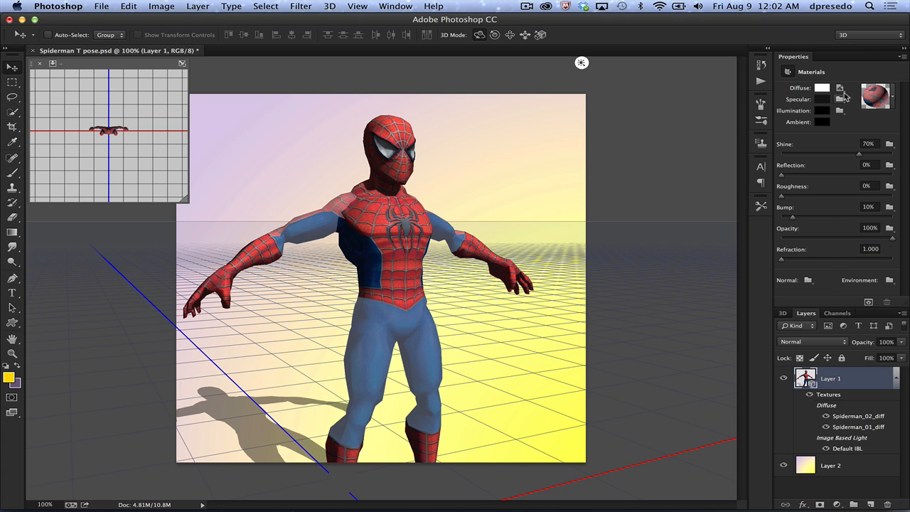
{"action": "left_click", "coordinate": [841, 88]}
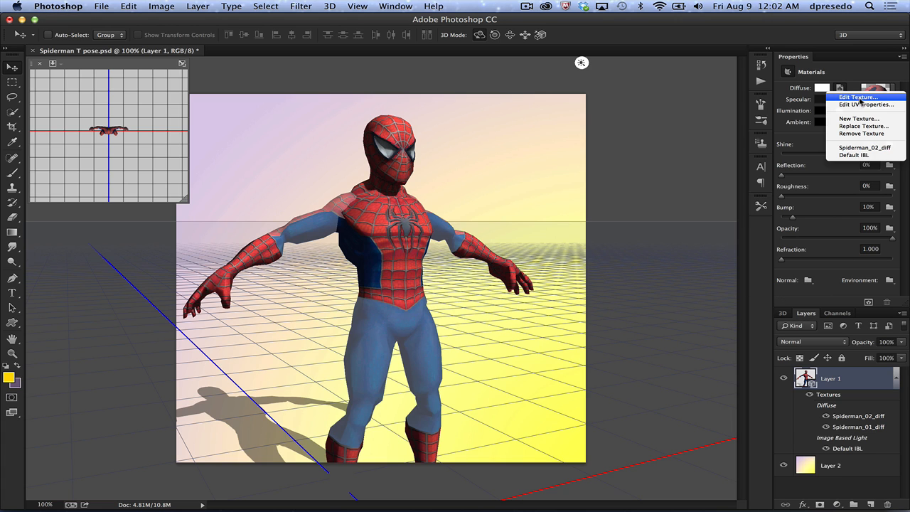
{"action": "left_click", "coordinate": [857, 97]}
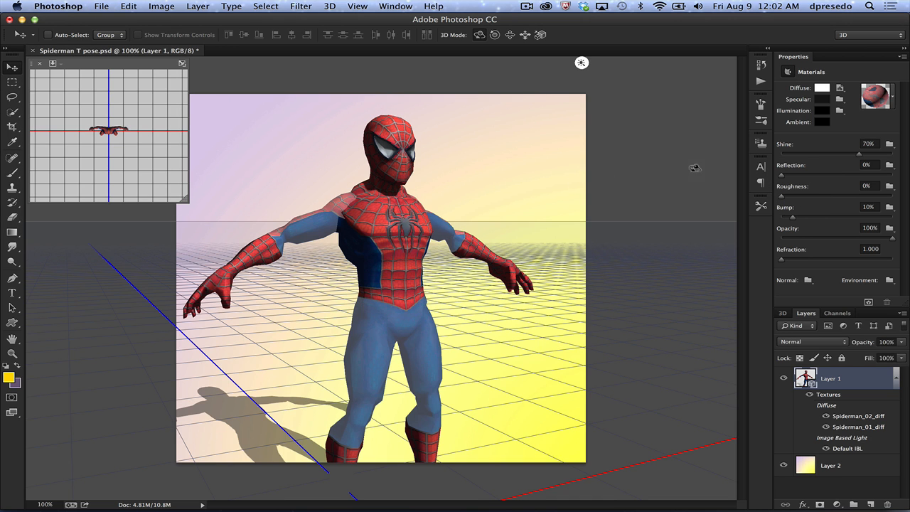
{"action": "left_click", "coordinate": [807, 279]}
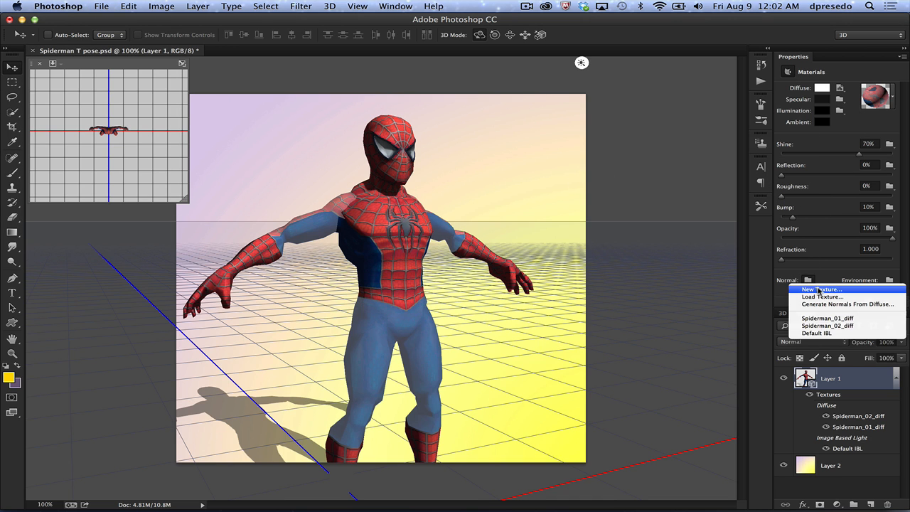
{"action": "left_click", "coordinate": [848, 304]}
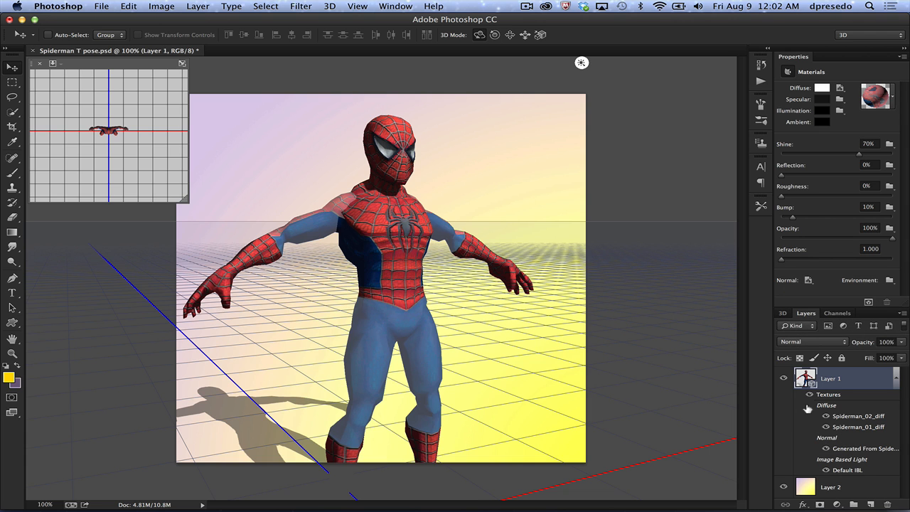
Step: View the new normal map texture, accepting the profile conversion, then close it without saving
{"action": "left_click", "coordinate": [808, 279]}
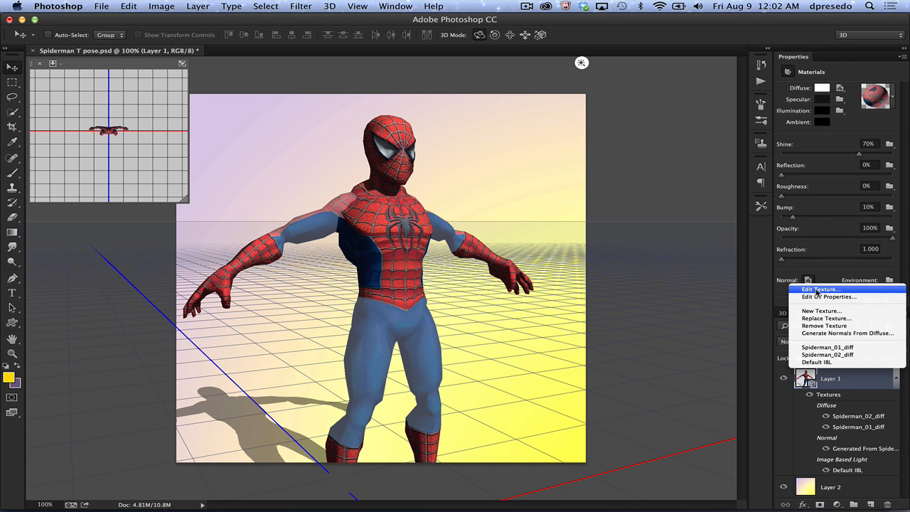
{"action": "left_click", "coordinate": [819, 290]}
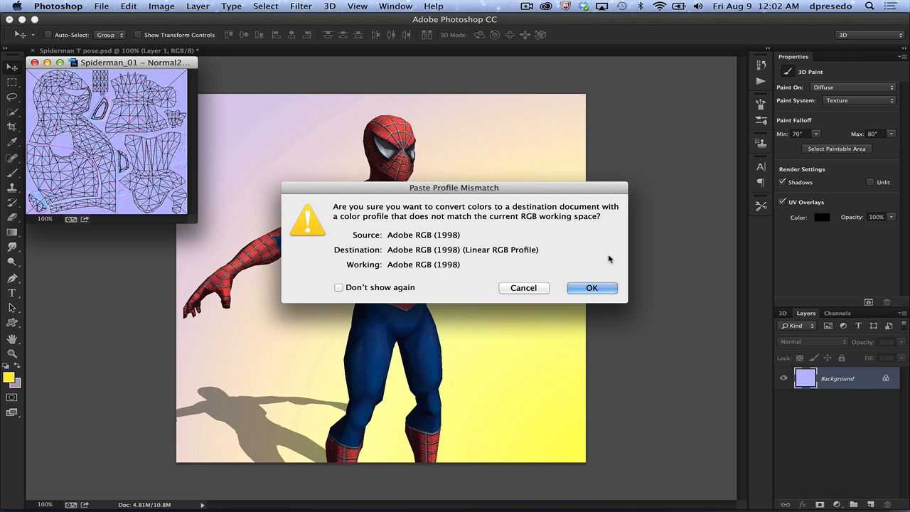
{"action": "left_click", "coordinate": [592, 287]}
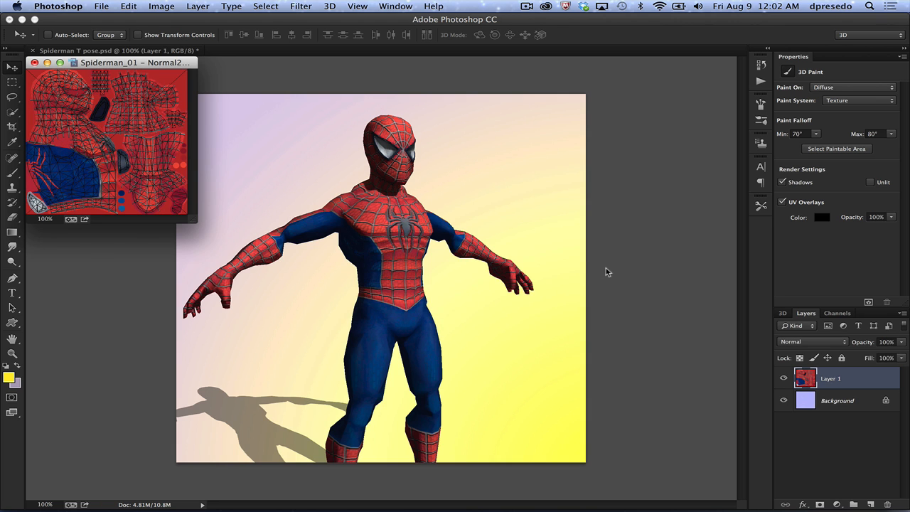
{"action": "mouse_move", "coordinate": [597, 273]}
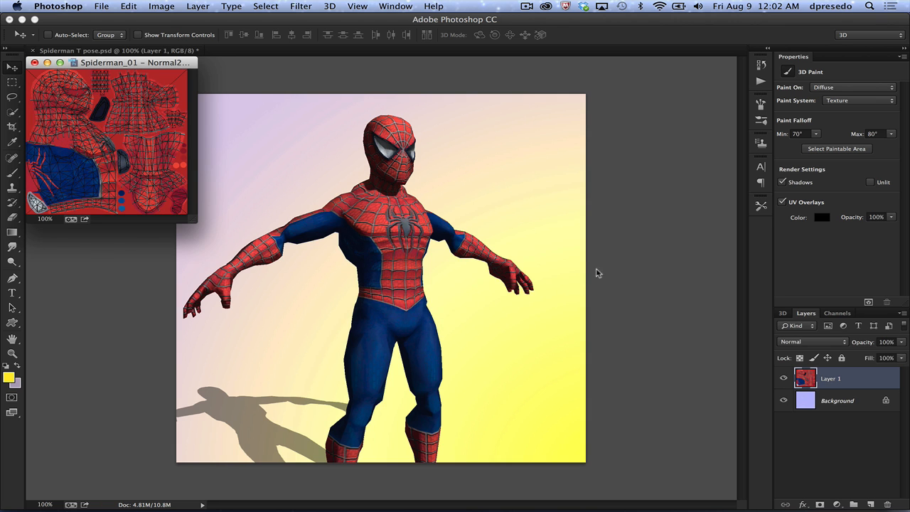
{"action": "left_click", "coordinate": [32, 63]}
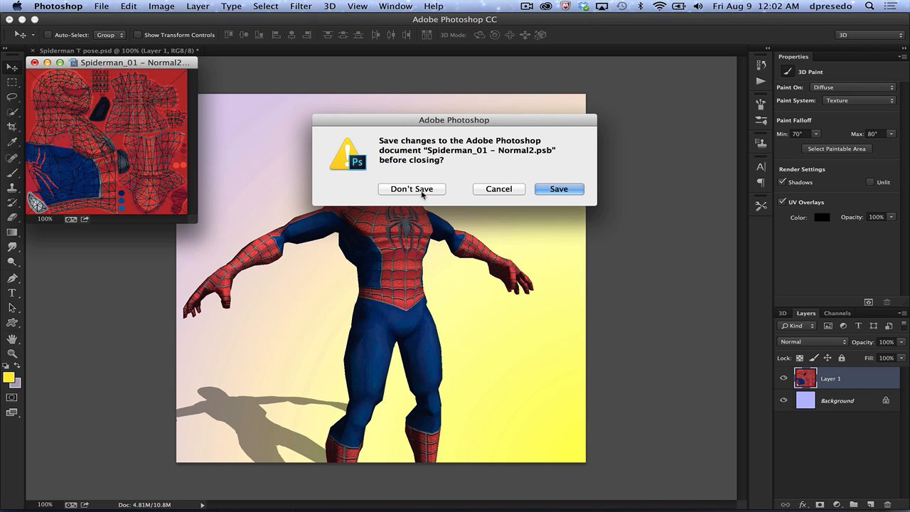
{"action": "left_click", "coordinate": [412, 188]}
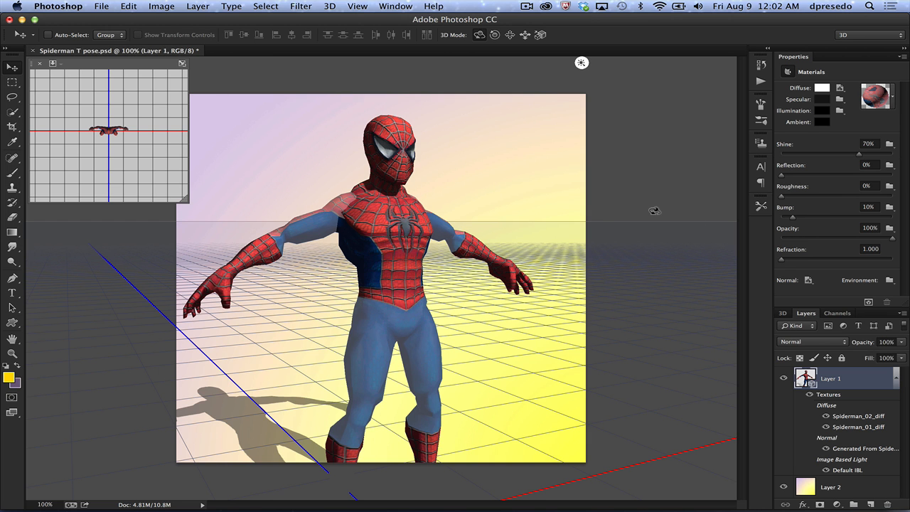
{"action": "mouse_move", "coordinate": [657, 208]}
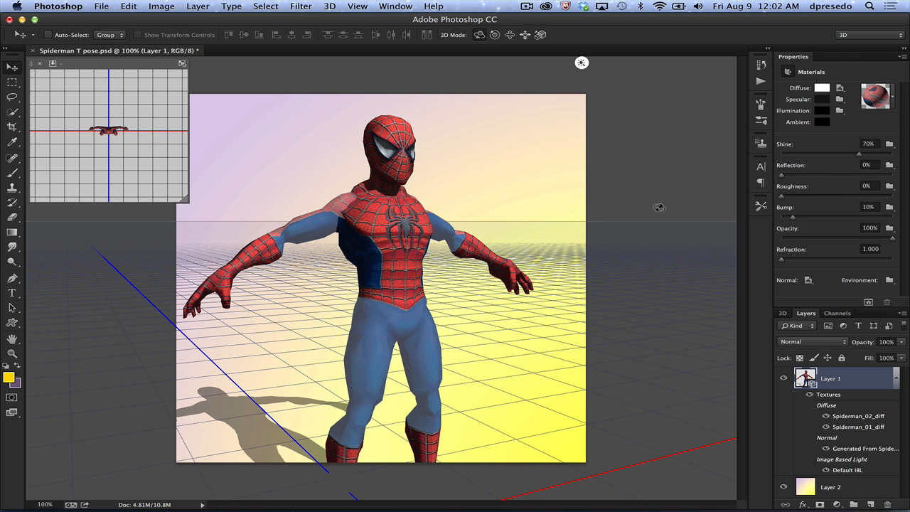
{"action": "mouse_move", "coordinate": [632, 179]}
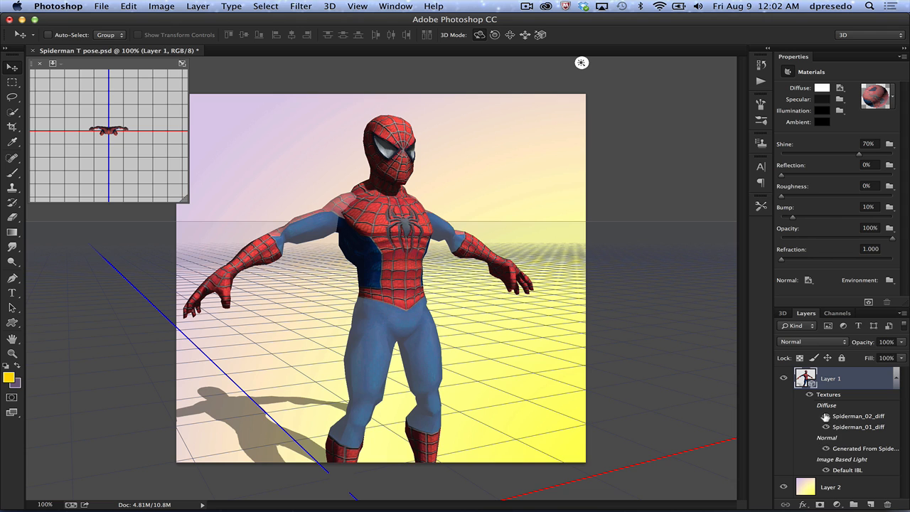
Step: Hide the Diffuse texture so the gray model shows the normal map's web relief
{"action": "left_click", "coordinate": [826, 426]}
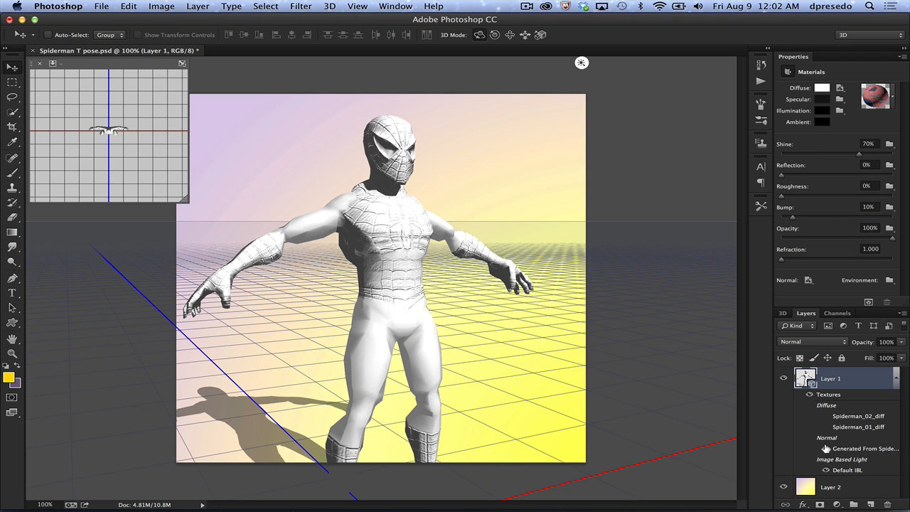
{"action": "mouse_move", "coordinate": [608, 324]}
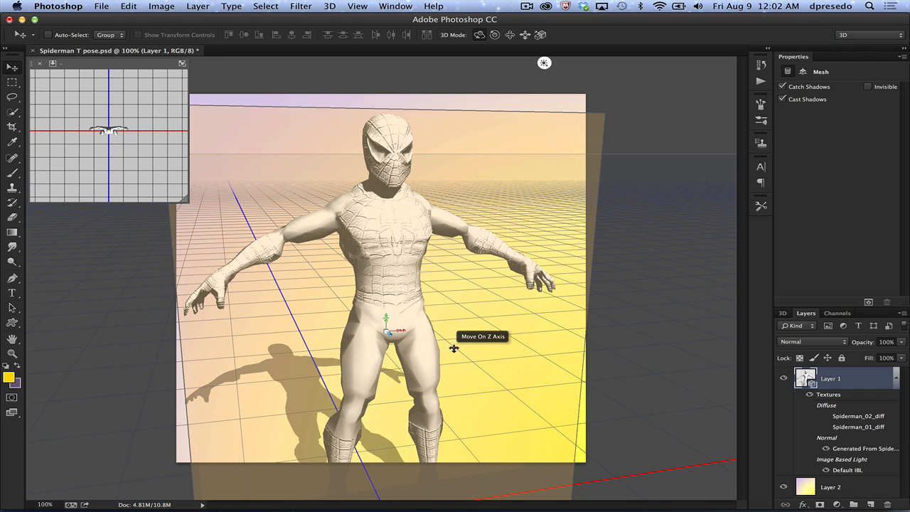
Step: Generate a second normal map from diffuse for the lower-body material
{"action": "left_click", "coordinate": [808, 278]}
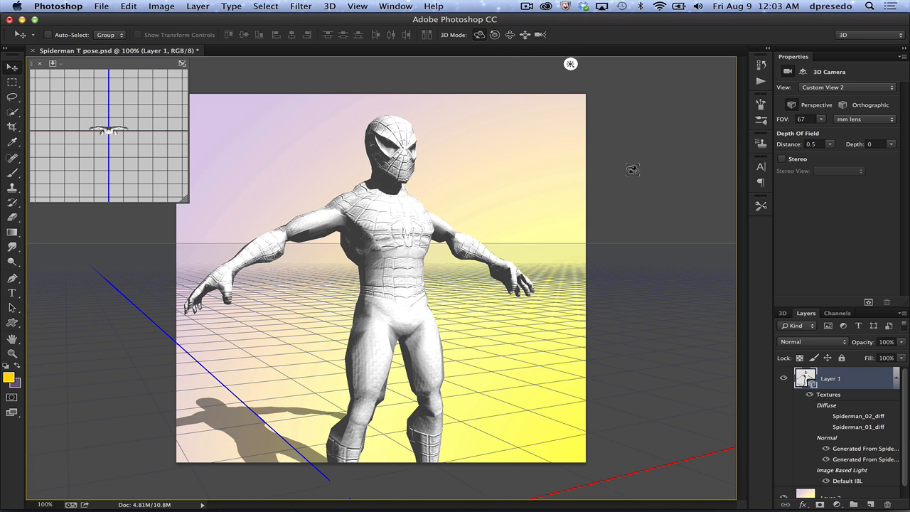
{"action": "mouse_move", "coordinate": [640, 150]}
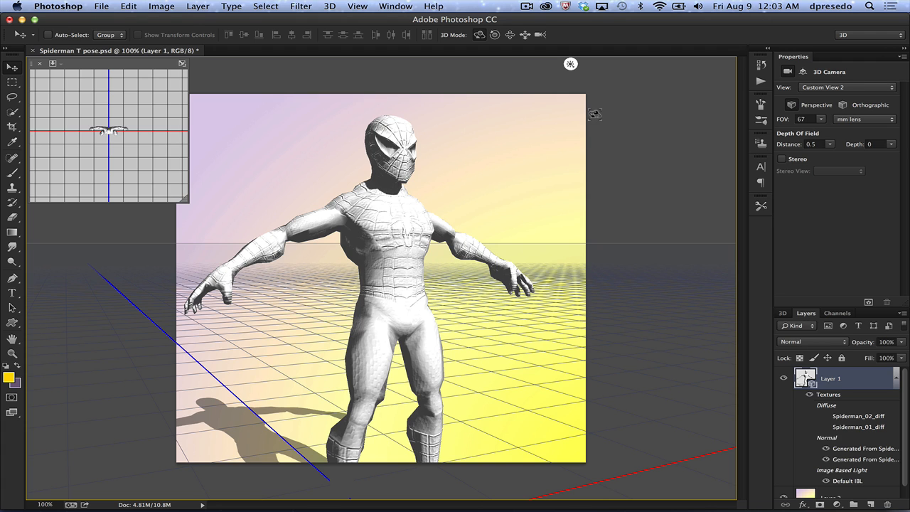
{"action": "mouse_move", "coordinate": [609, 147]}
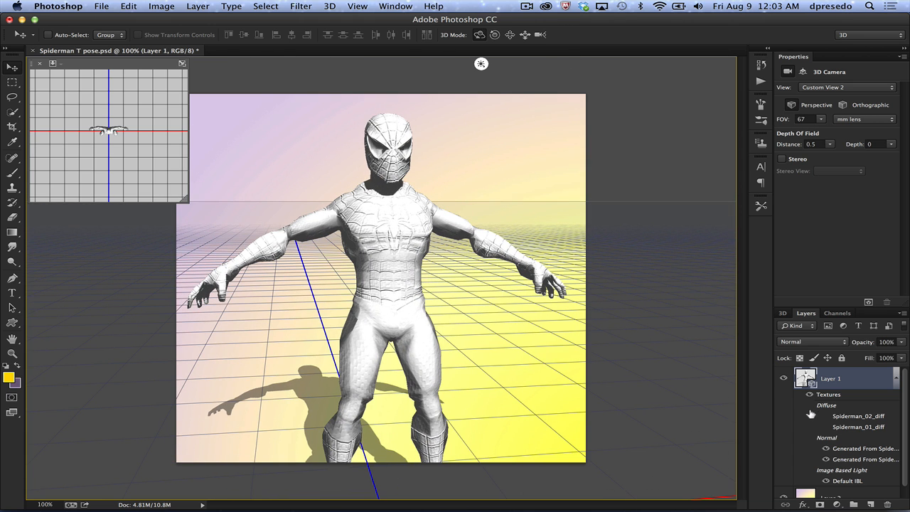
Step: Show the Diffuse texture again over both generated normal maps
{"action": "left_click", "coordinate": [824, 427]}
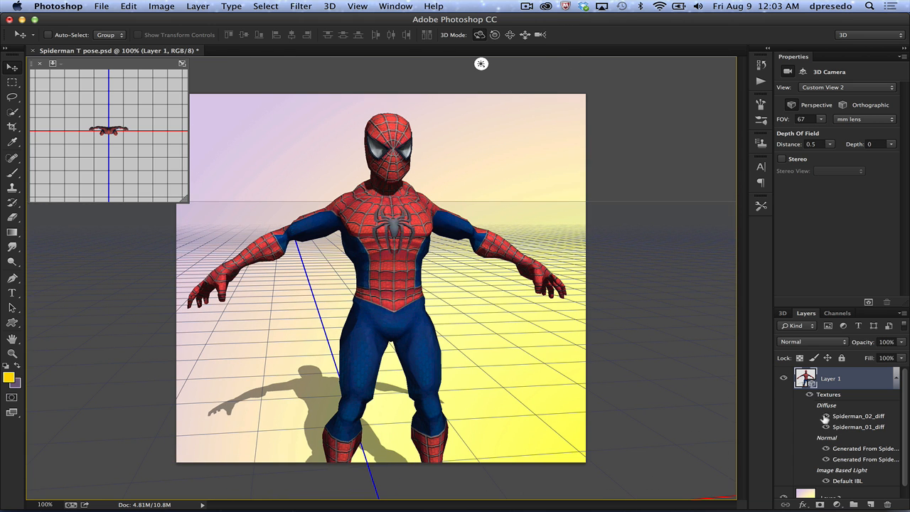